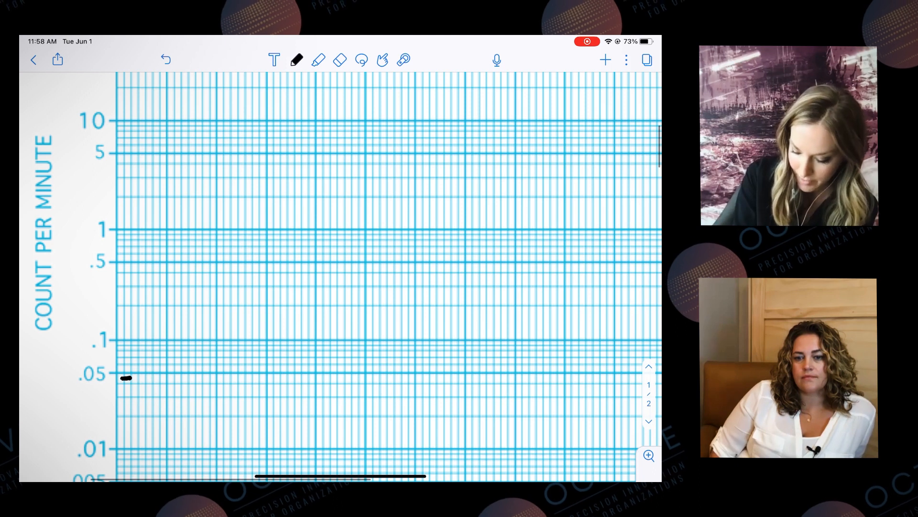
# Mark the counting-time floor with a short dash at .05 on day one.
pyautogui.click(123, 242)
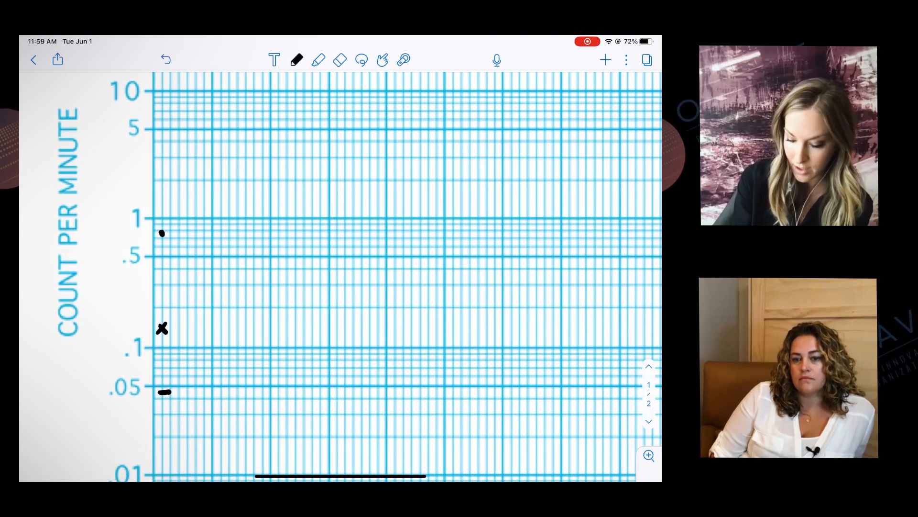
# Draw day two's floor dash at .05 and an incorrect X just below .1.
pyautogui.moveTo(169, 326); pyautogui.dragTo(177, 326)
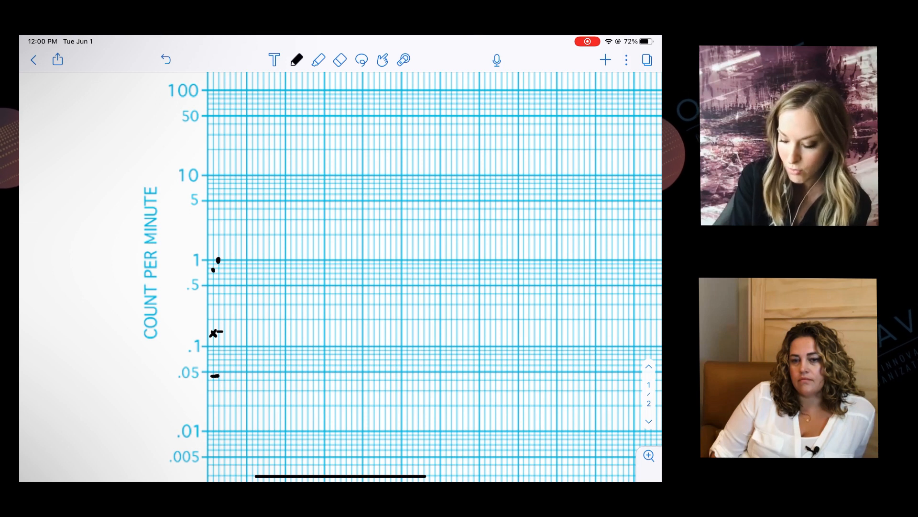
pyautogui.click(218, 357)
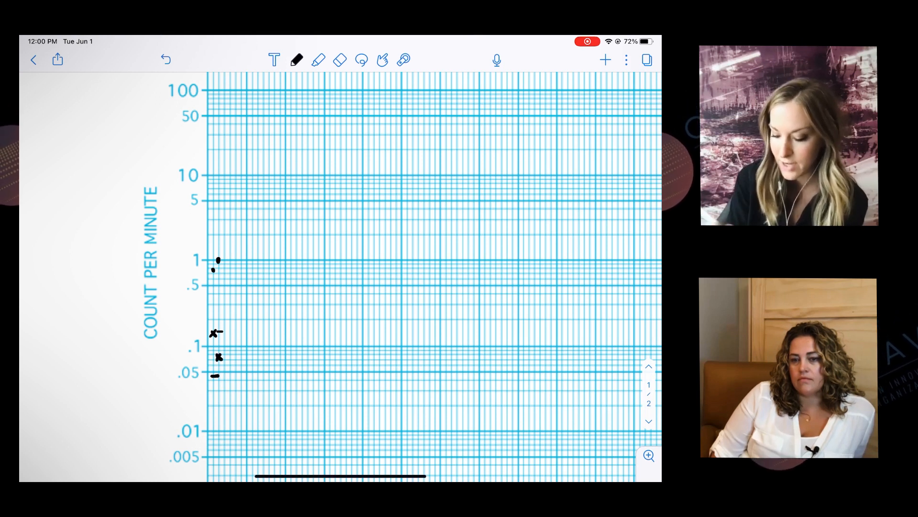